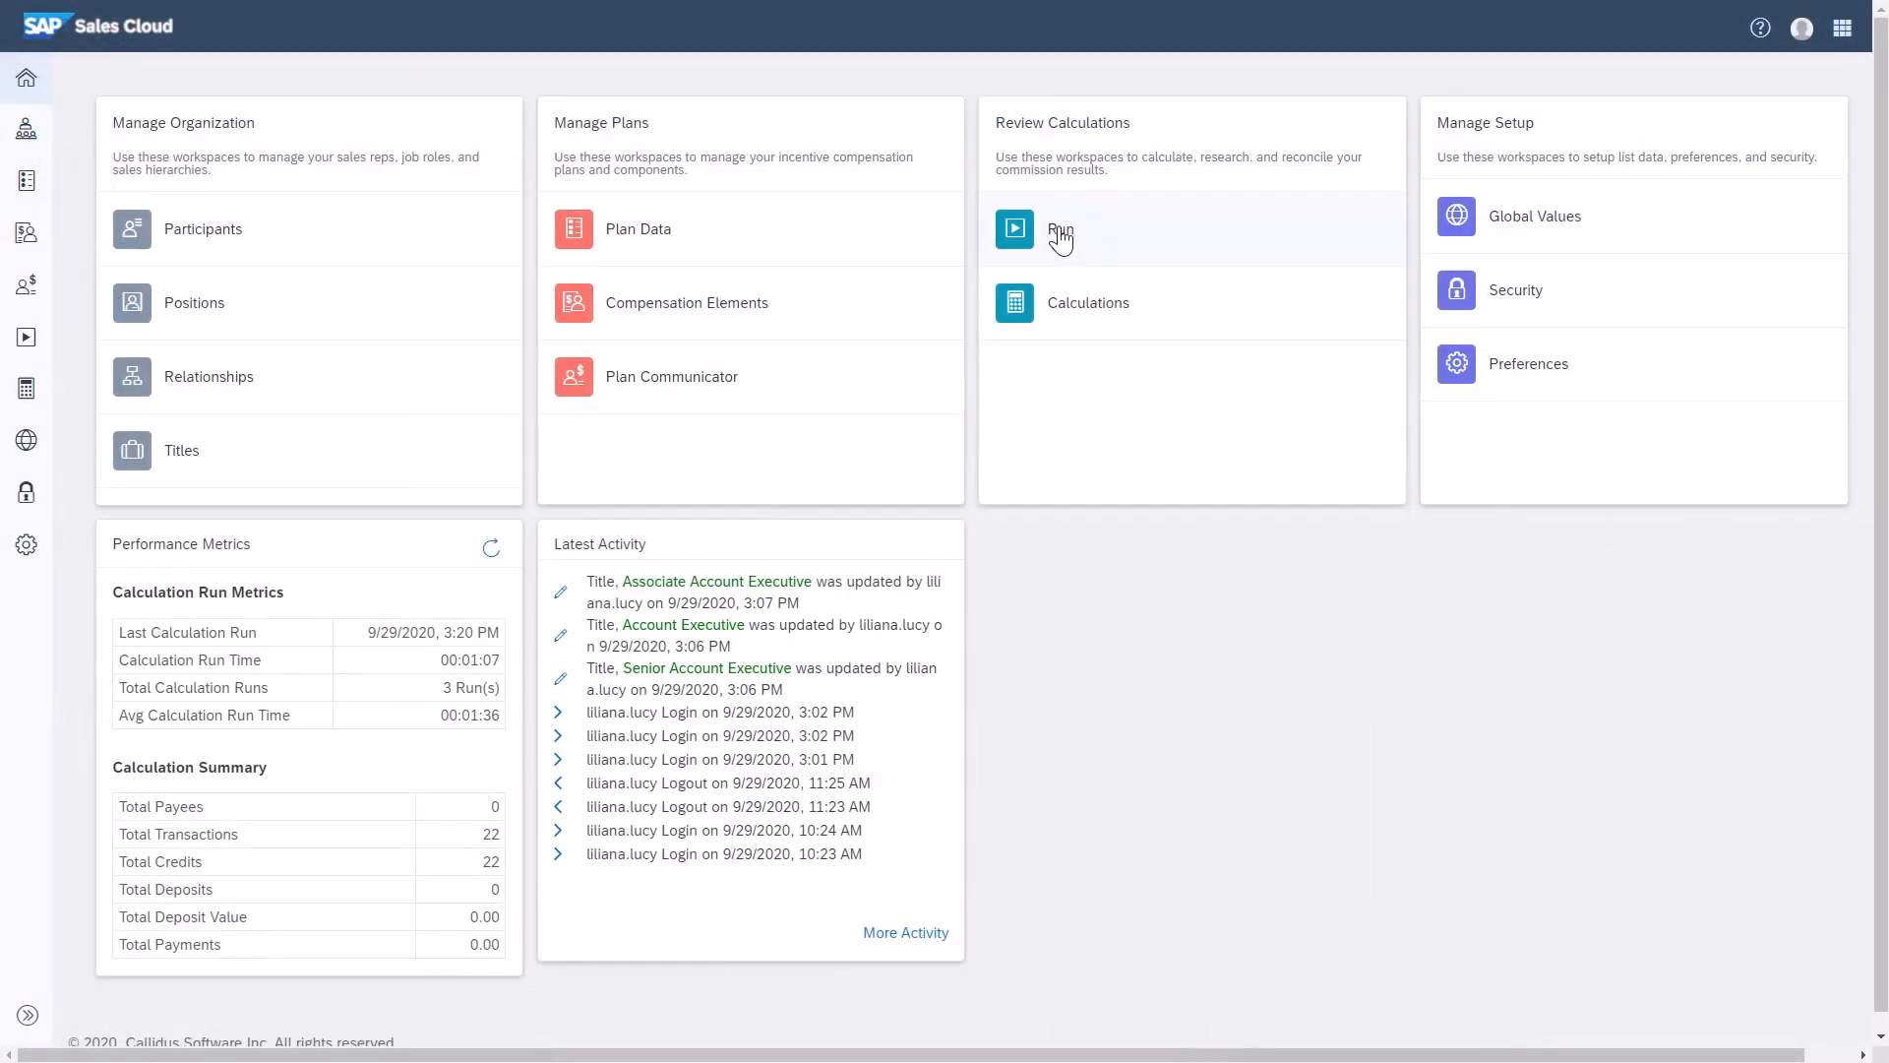
- Go from Review Calculations' Run menu to the Pipeline workspace of past runs
{"action": "left_click", "coordinate": [1061, 228]}
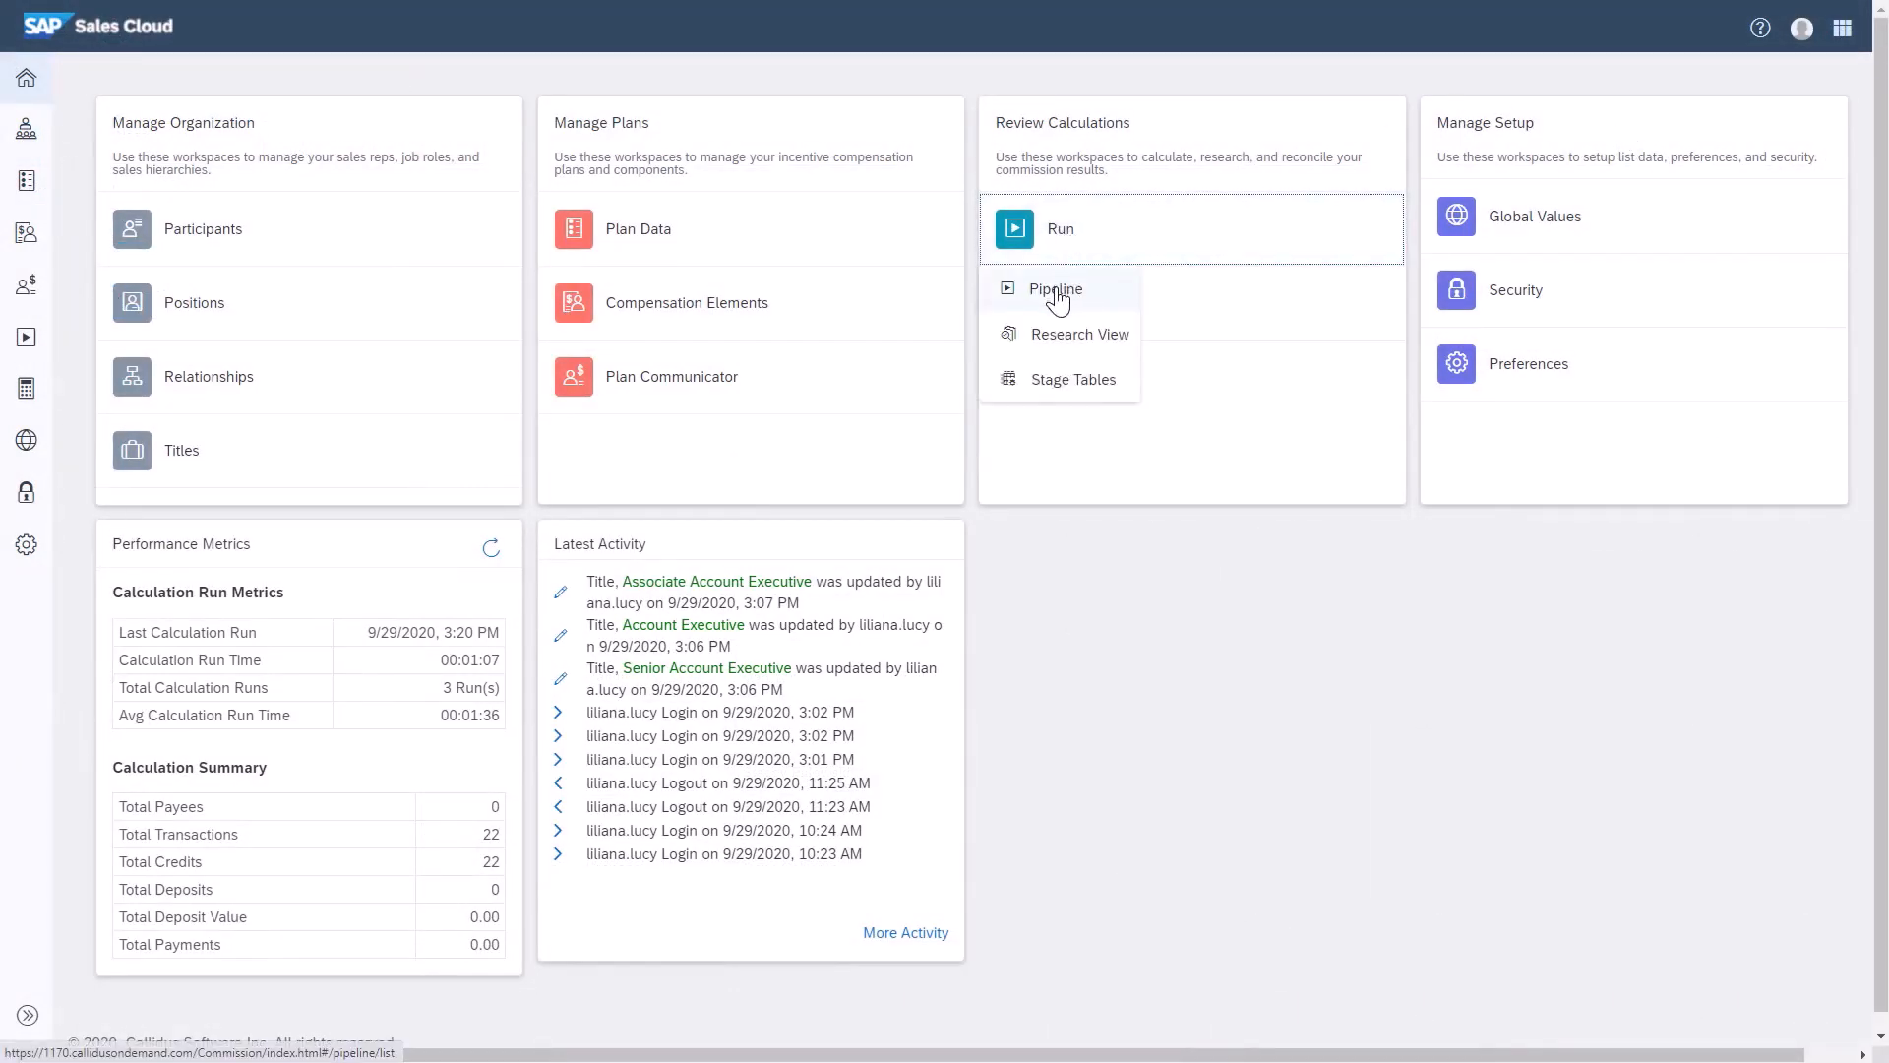
{"action": "mouse_move", "coordinate": [1054, 287]}
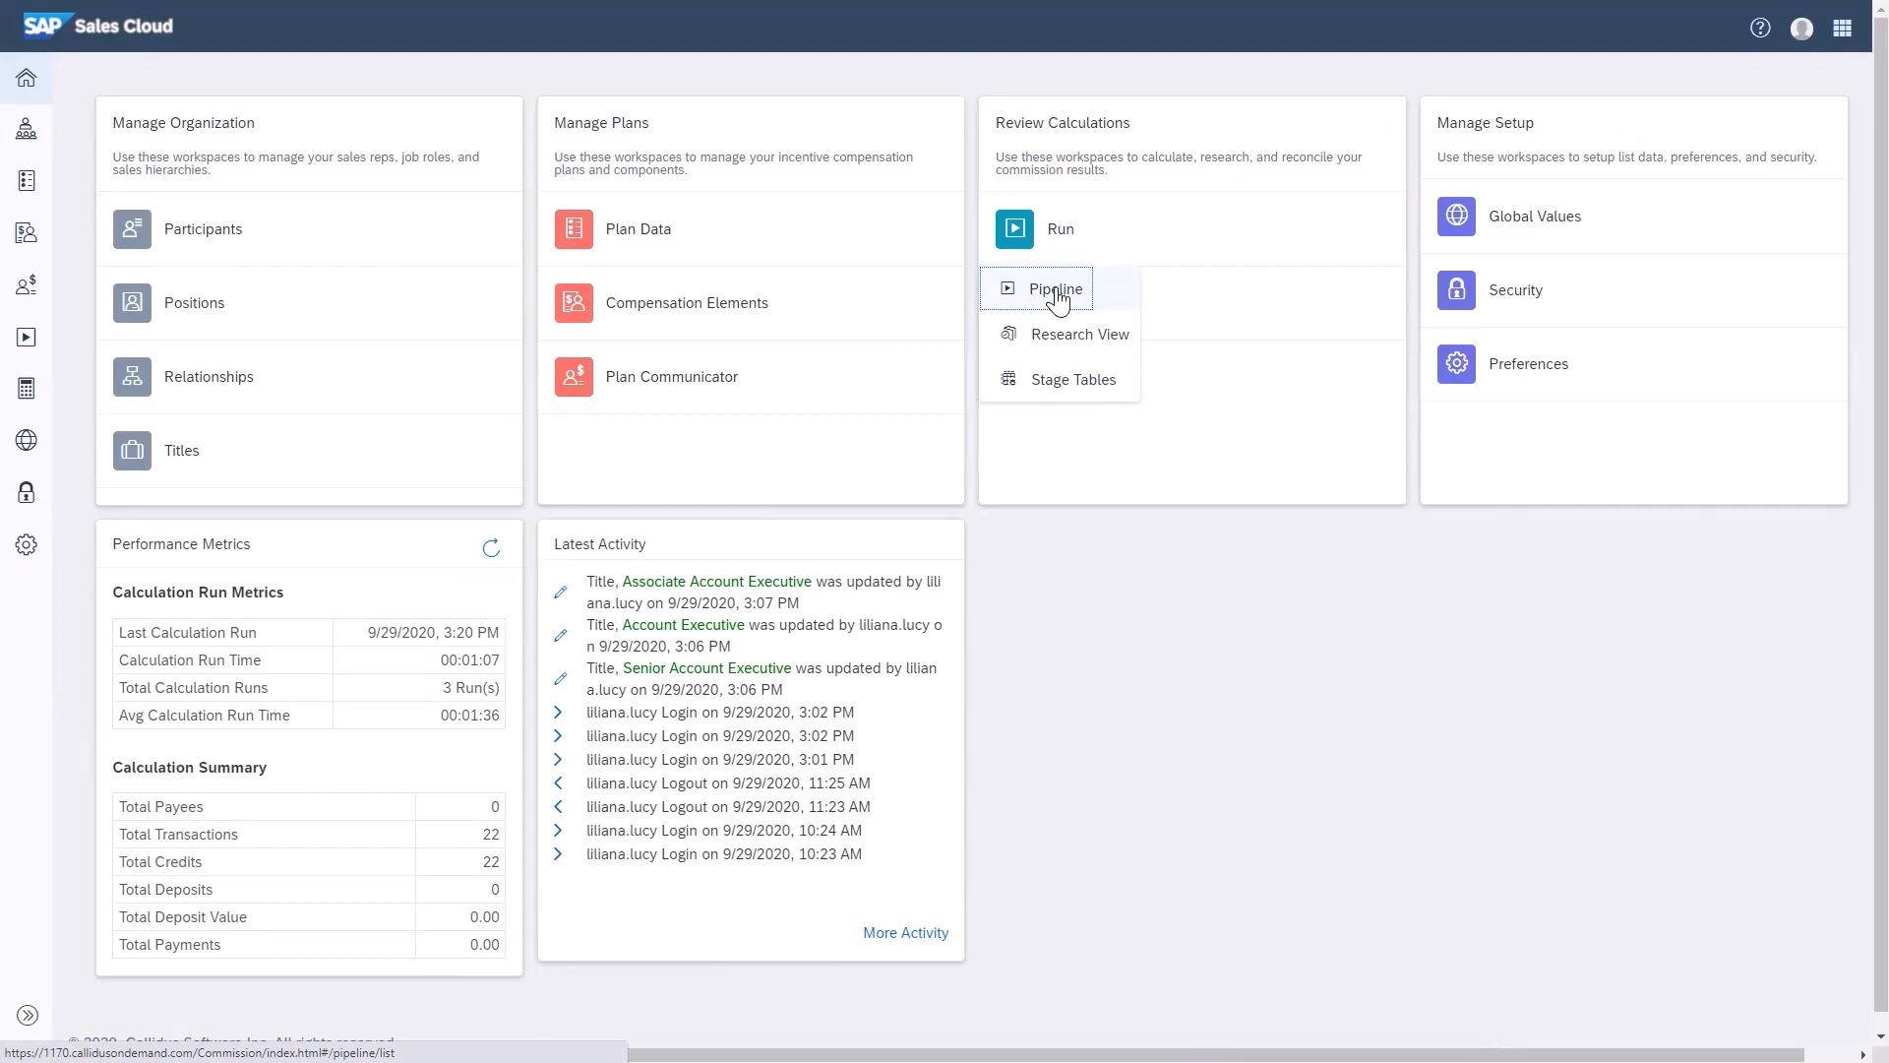
{"action": "left_click", "coordinate": [1055, 288]}
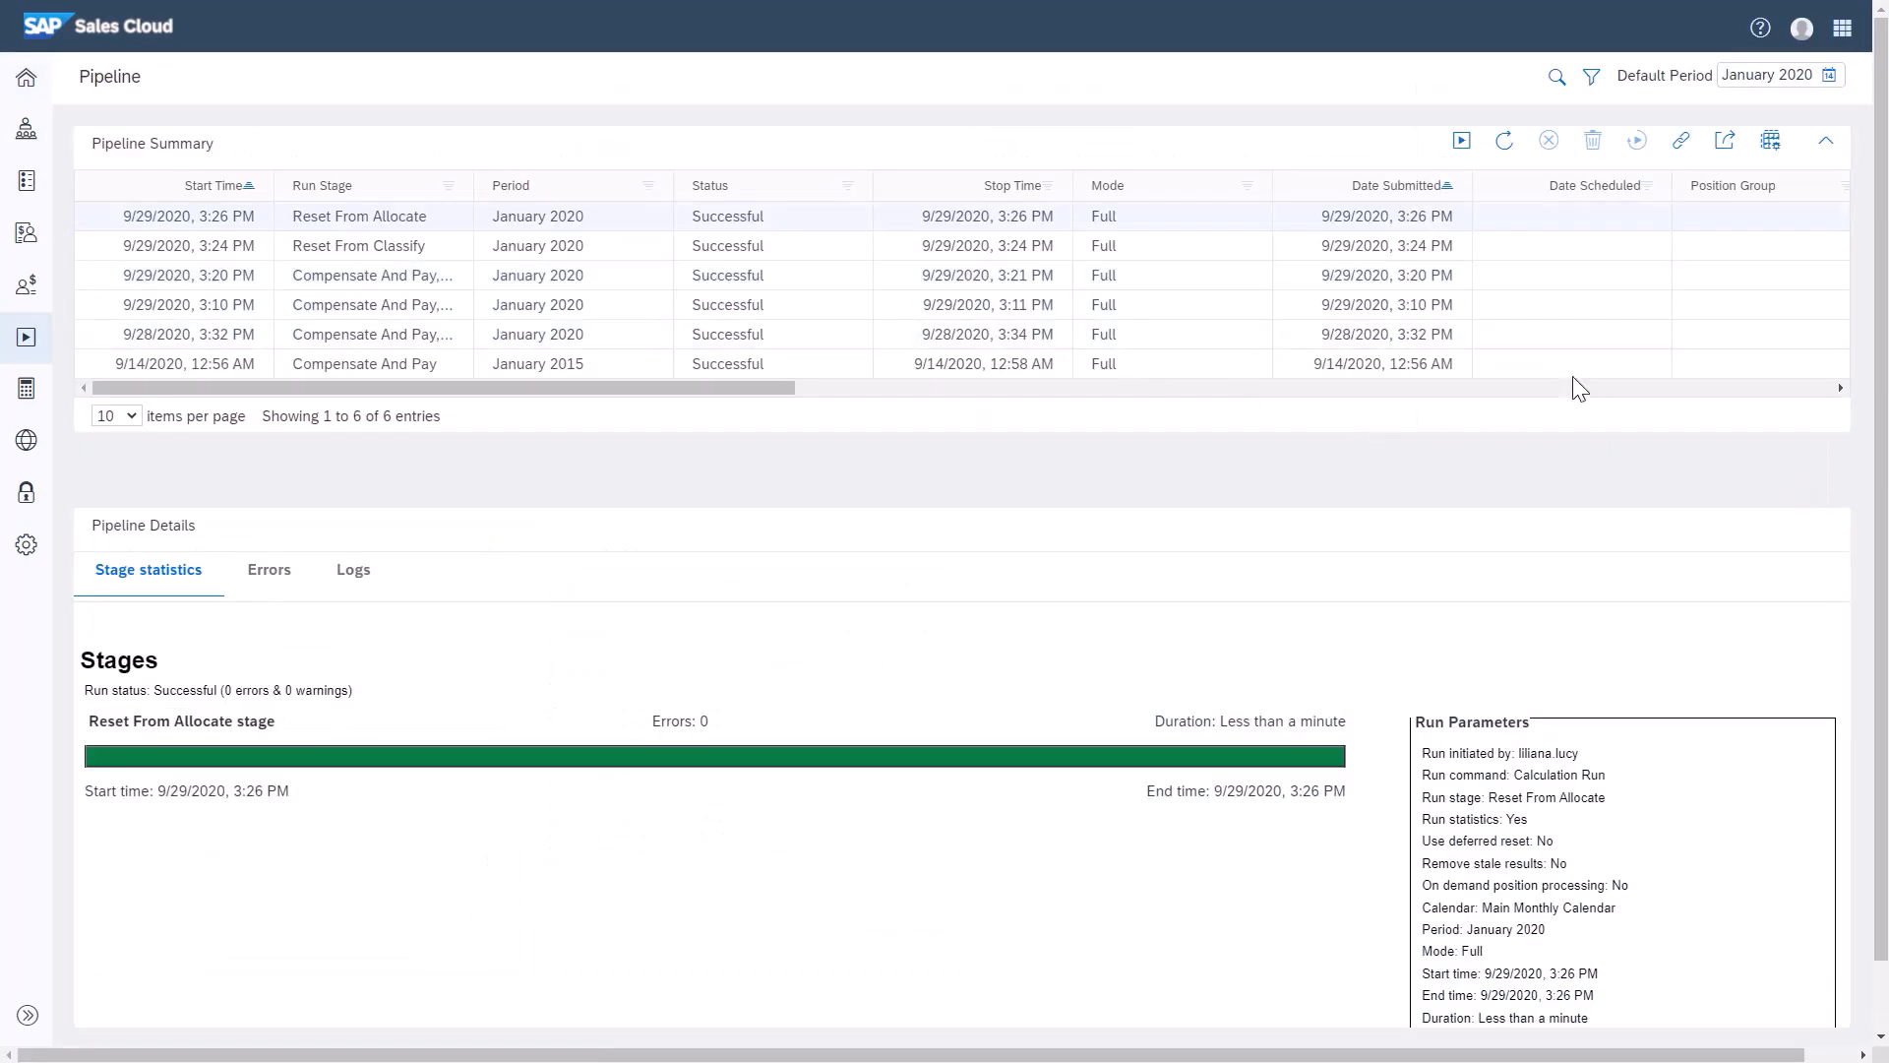
{"action": "mouse_move", "coordinate": [1462, 142]}
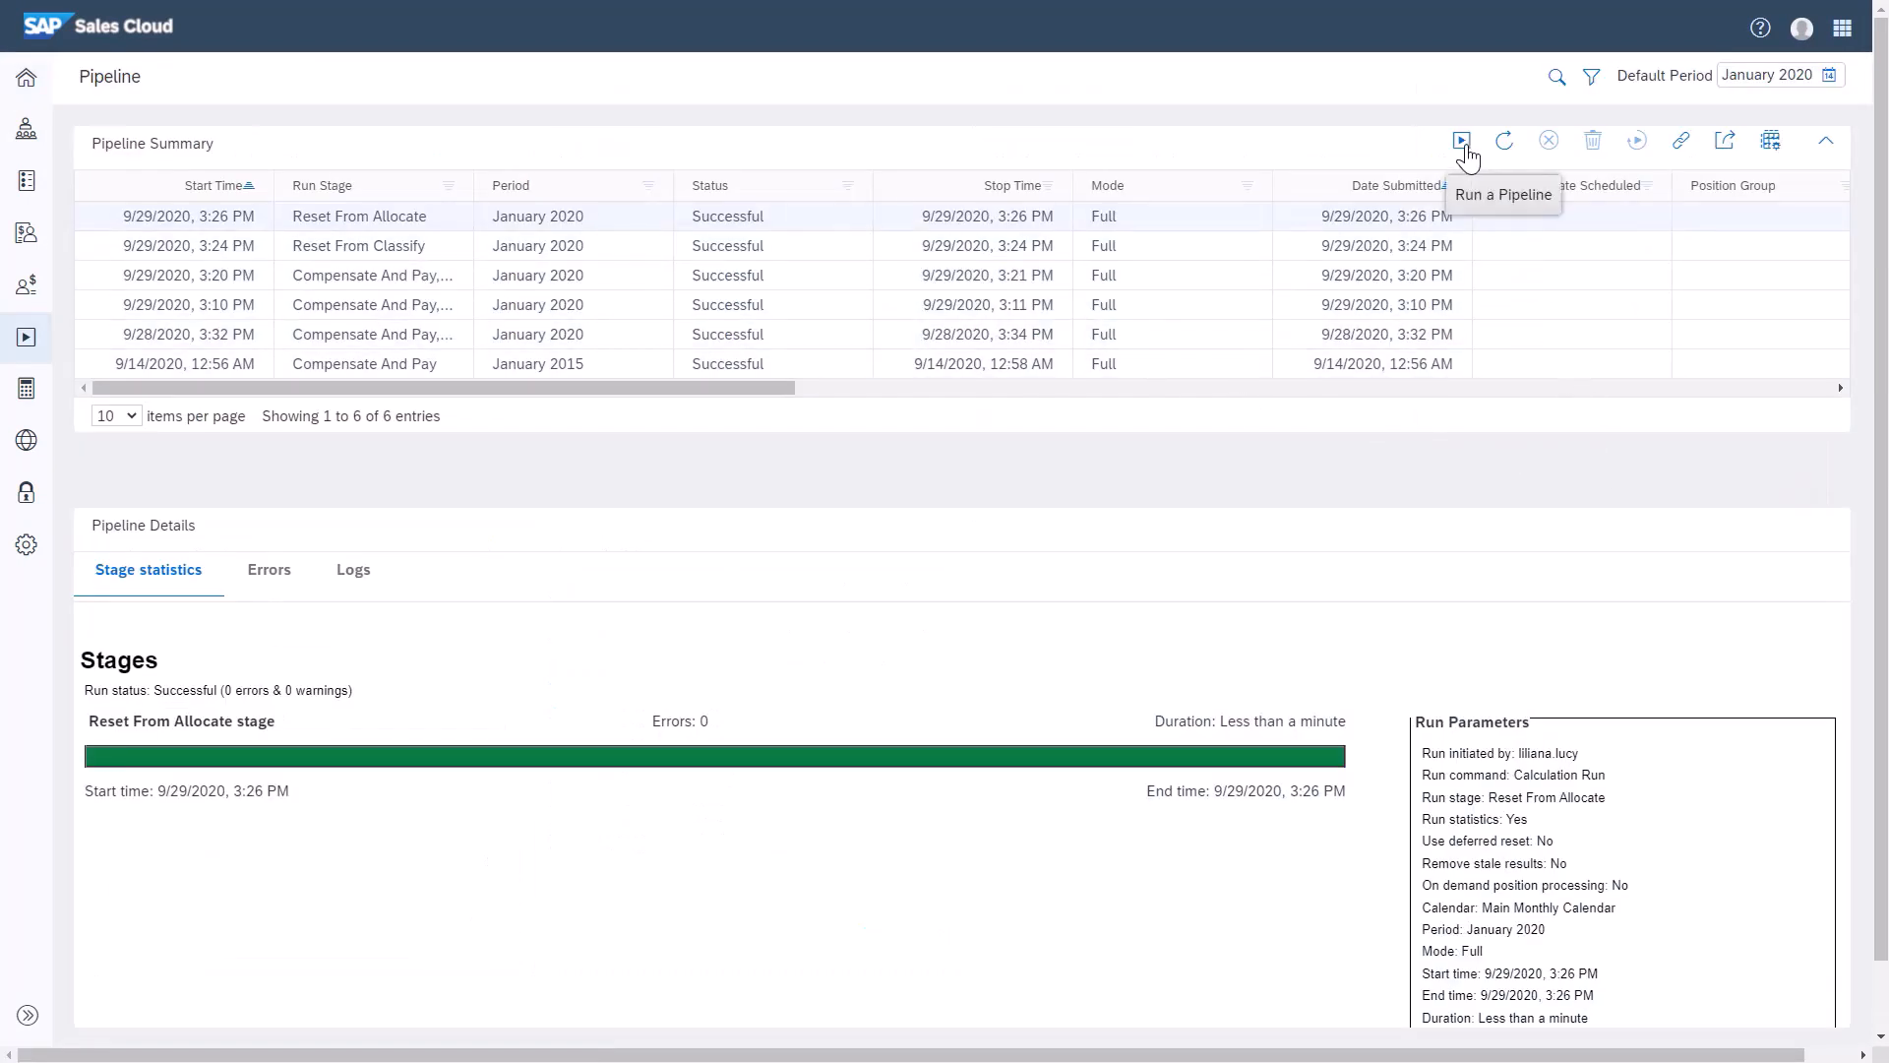
- Start a compensation calculation for all sales deals on Main Monthly Calendar, January 2020
{"action": "left_click", "coordinate": [1460, 142]}
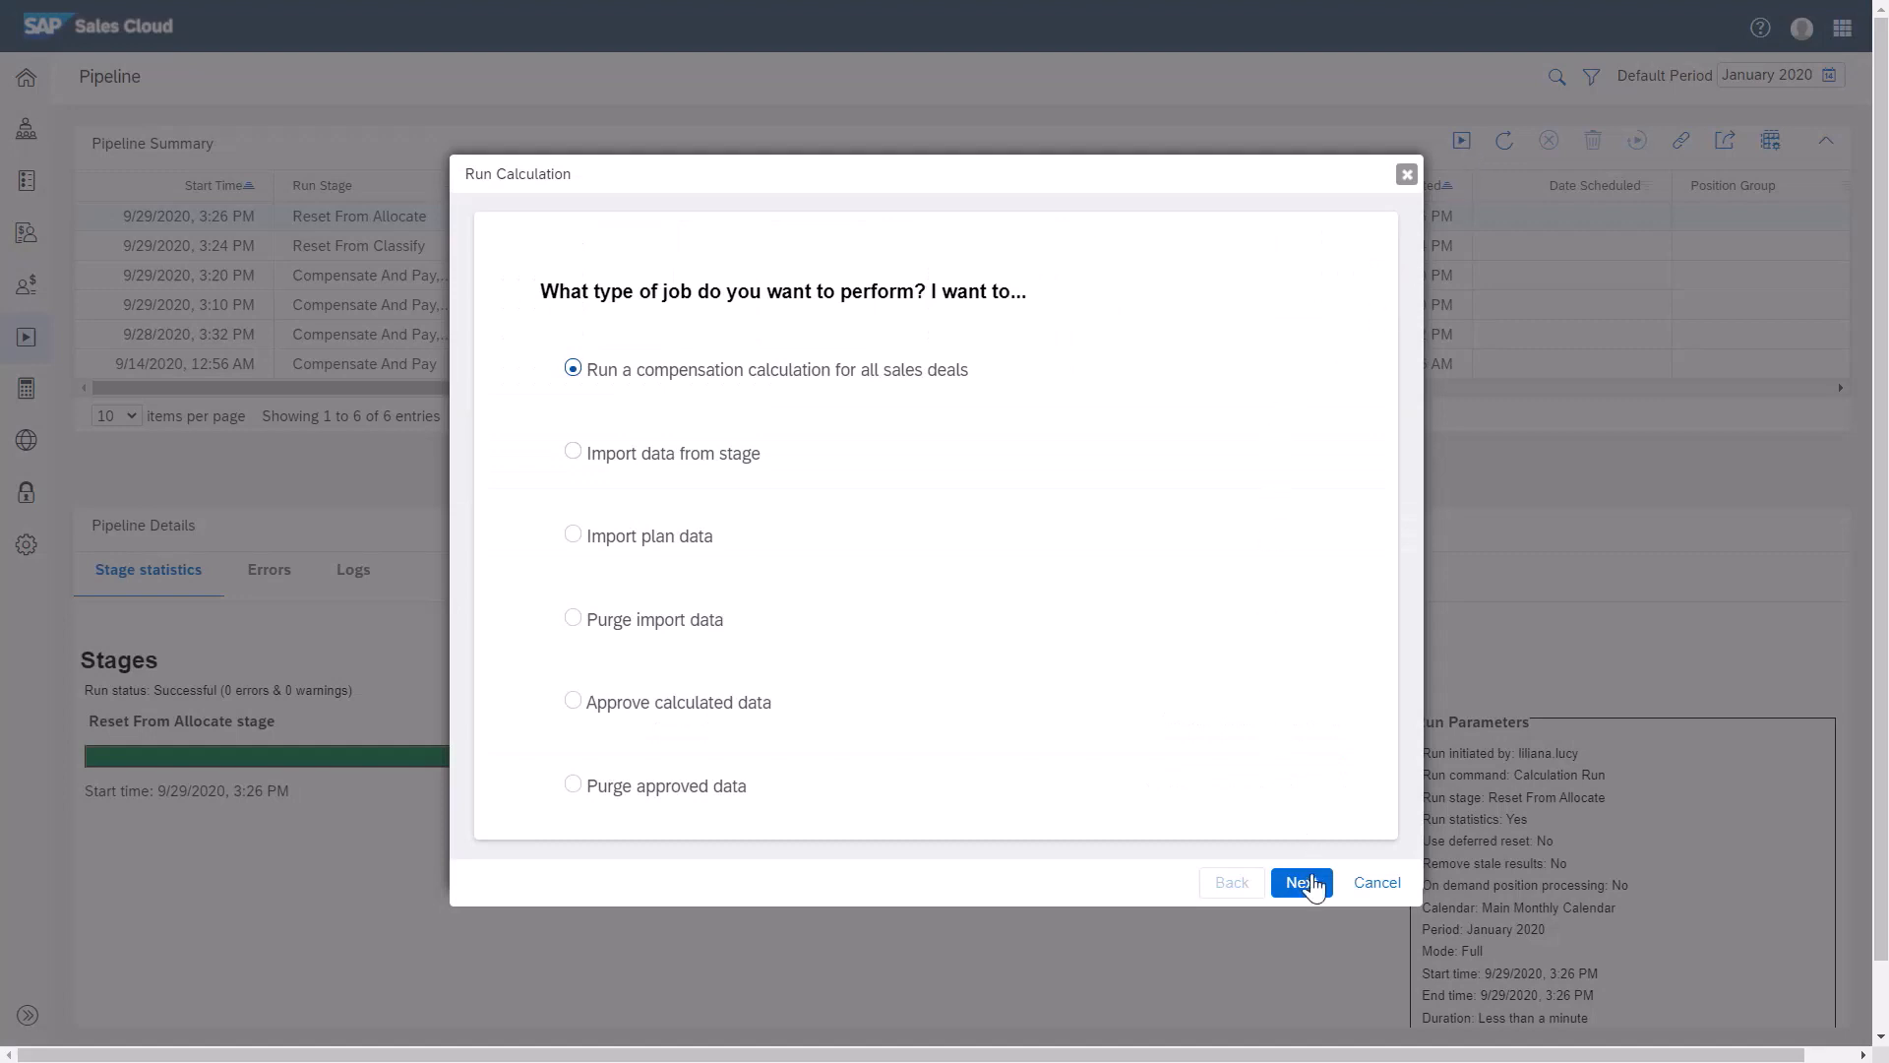
{"action": "left_click", "coordinate": [1301, 882]}
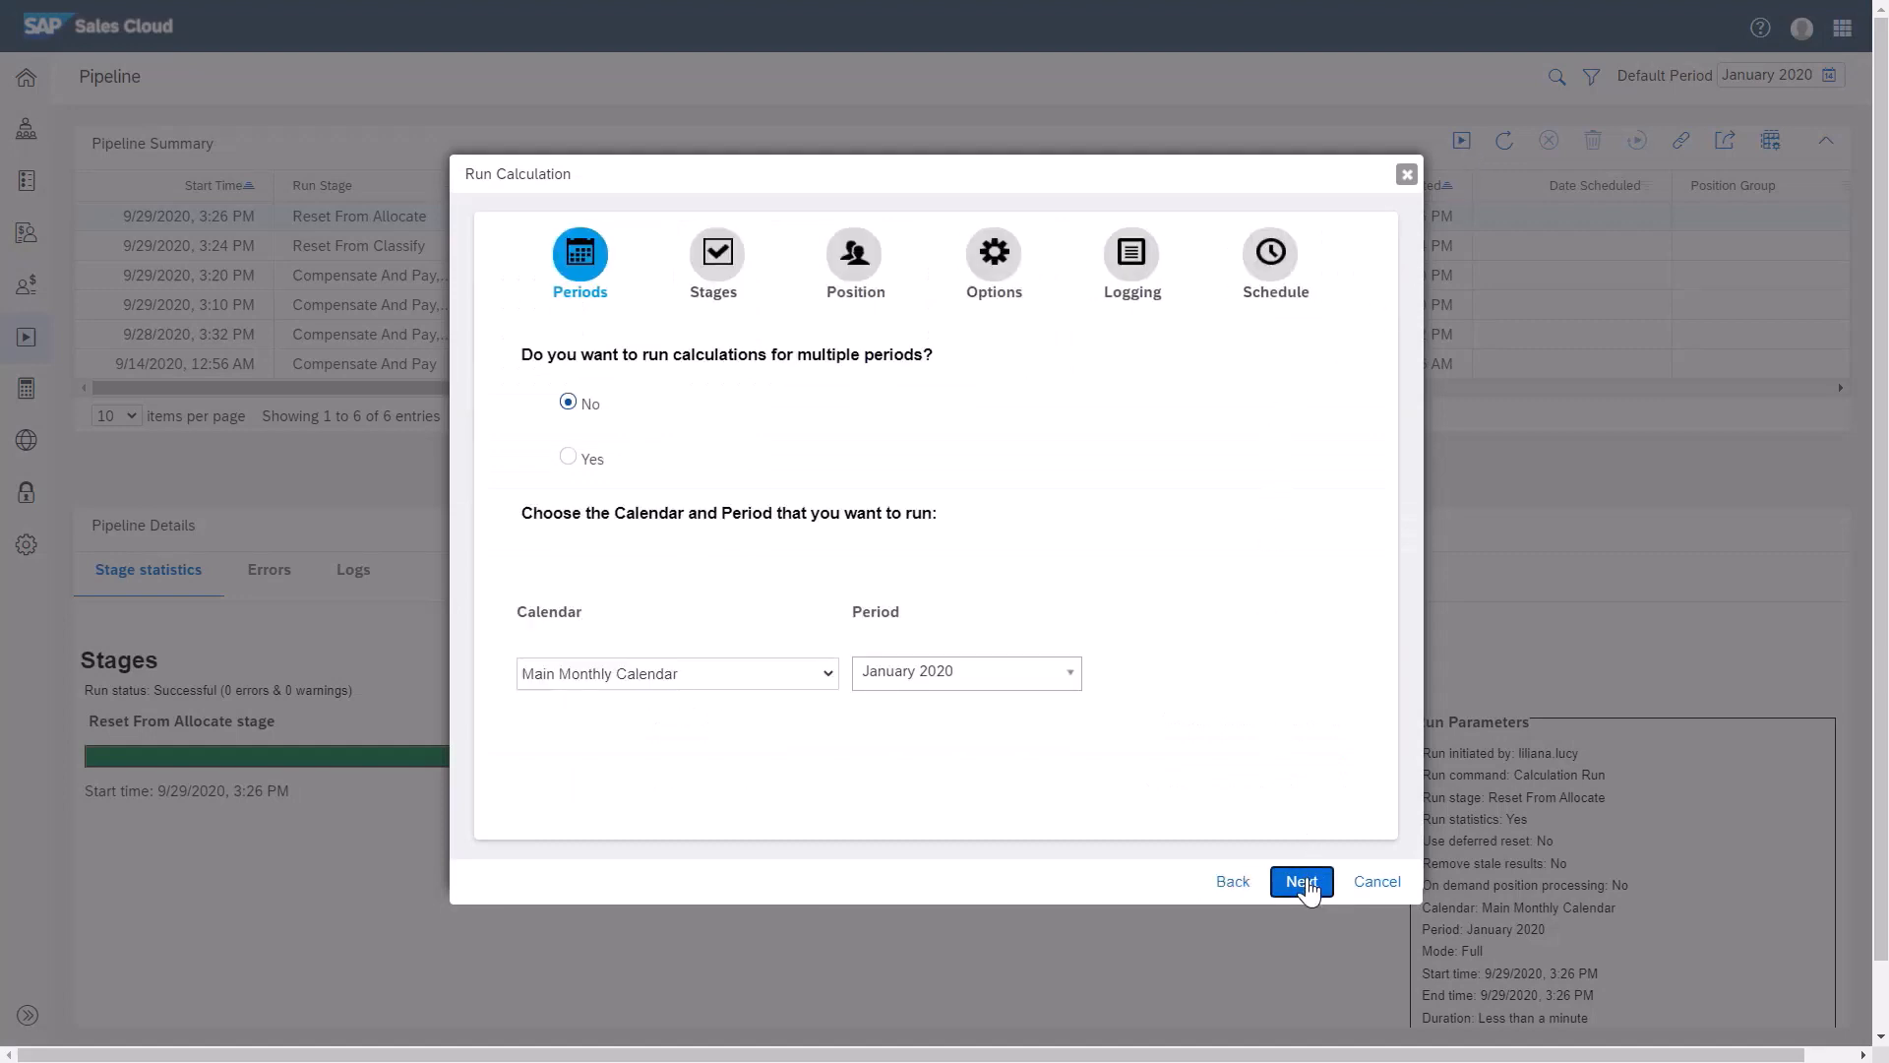
{"action": "left_click", "coordinate": [1301, 881]}
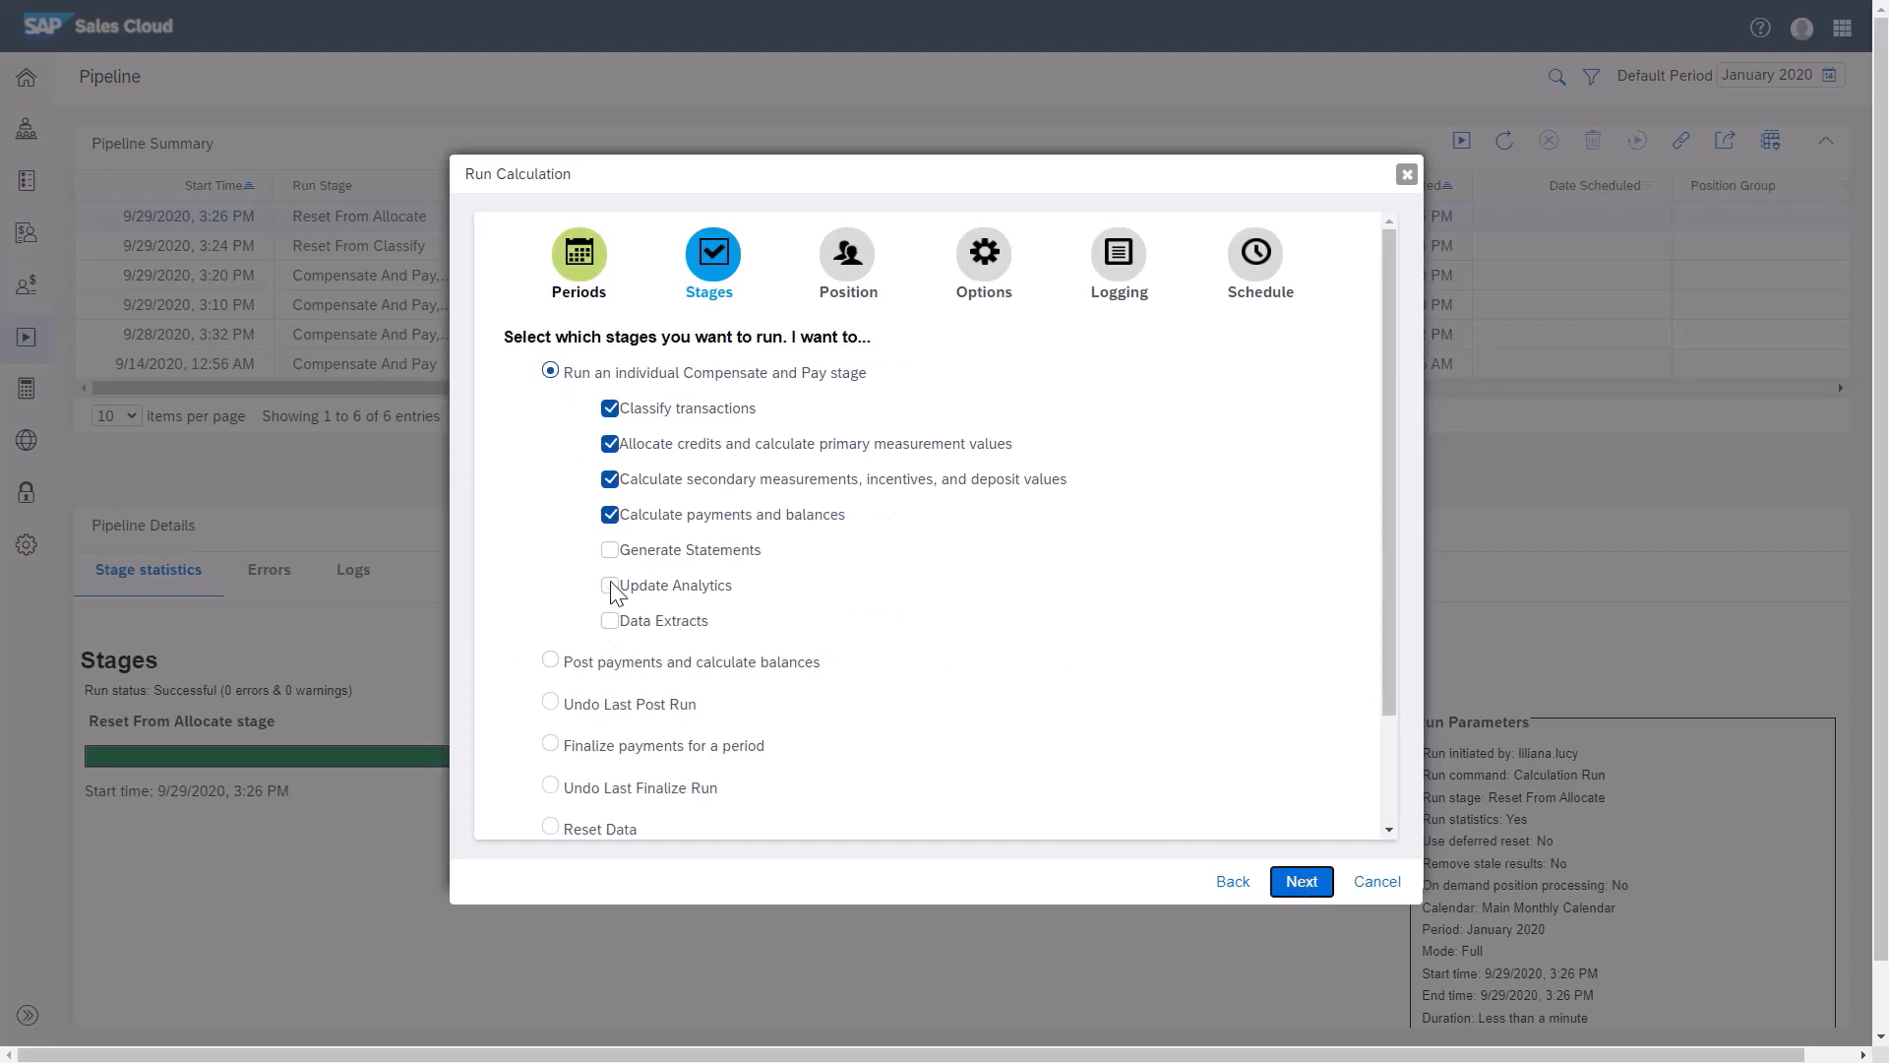
- Add Update Analytics to the stages, keep all positions, and submit with Run Now
{"action": "left_click", "coordinate": [610, 584]}
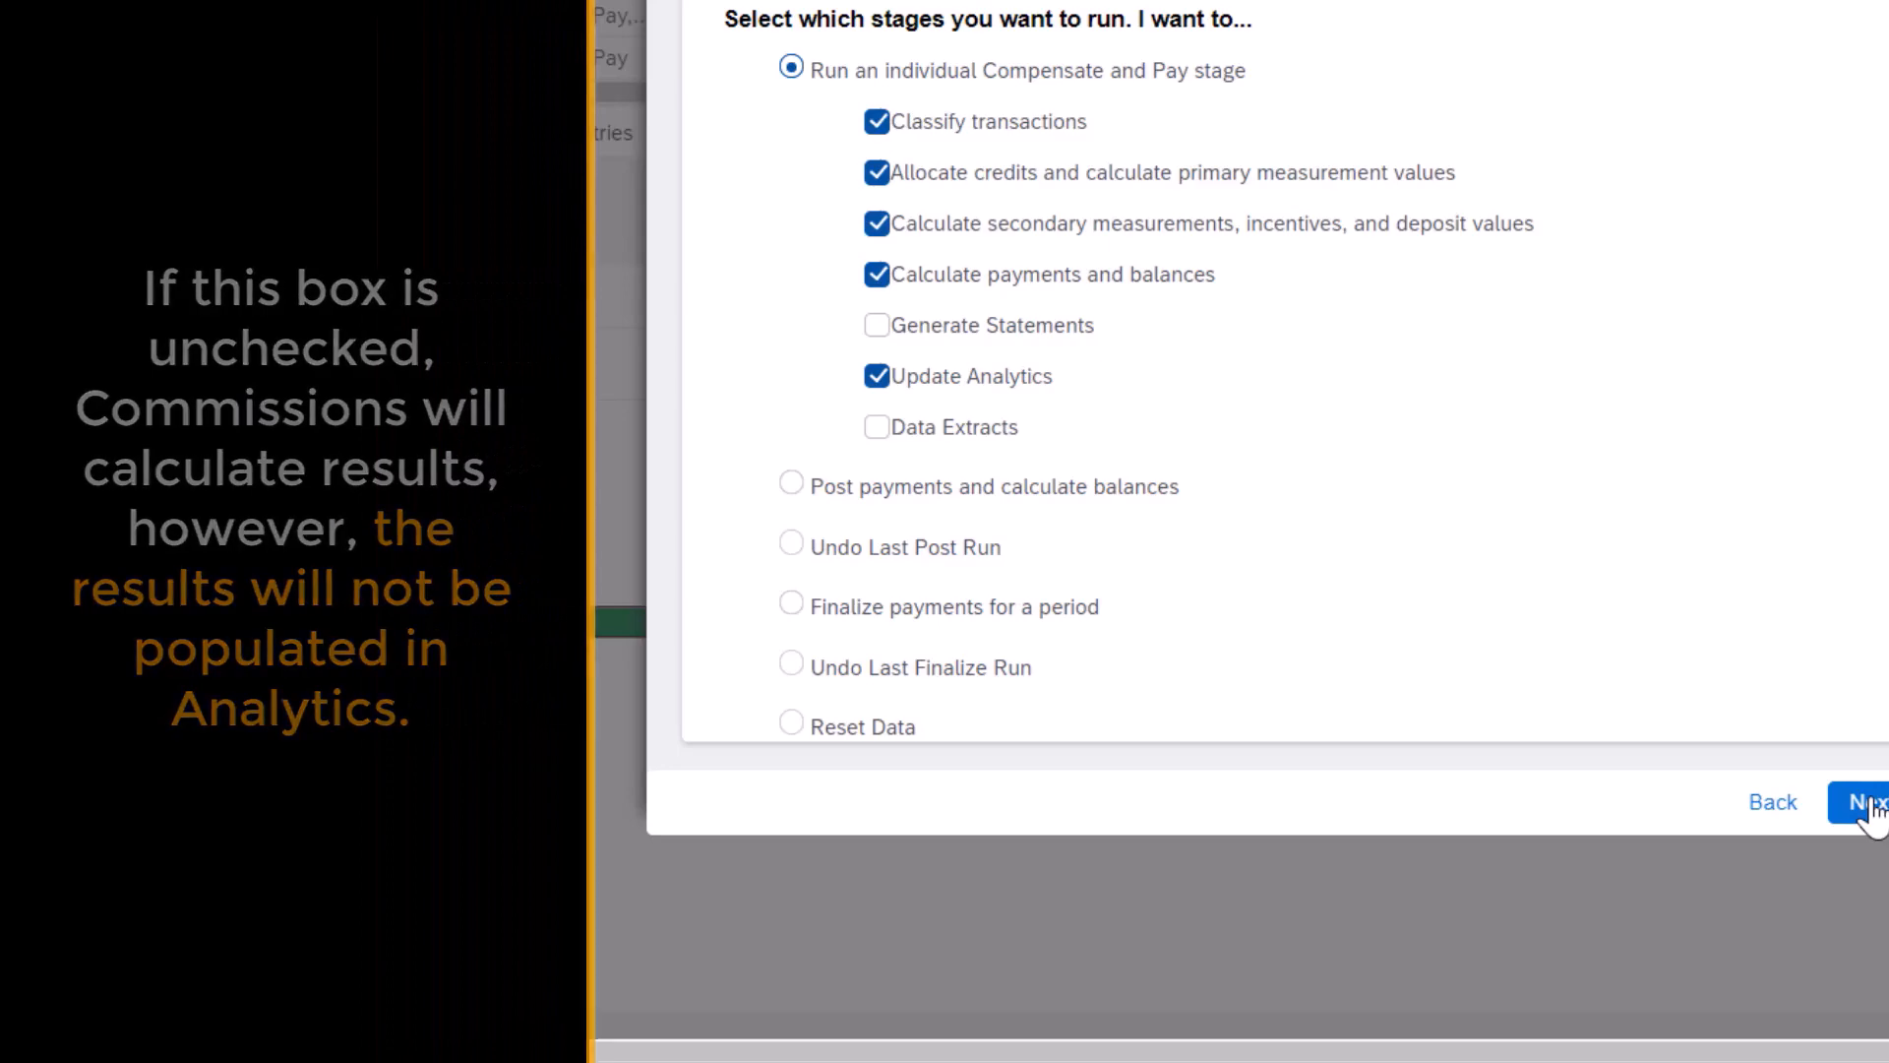
{"action": "left_click", "coordinate": [1861, 803]}
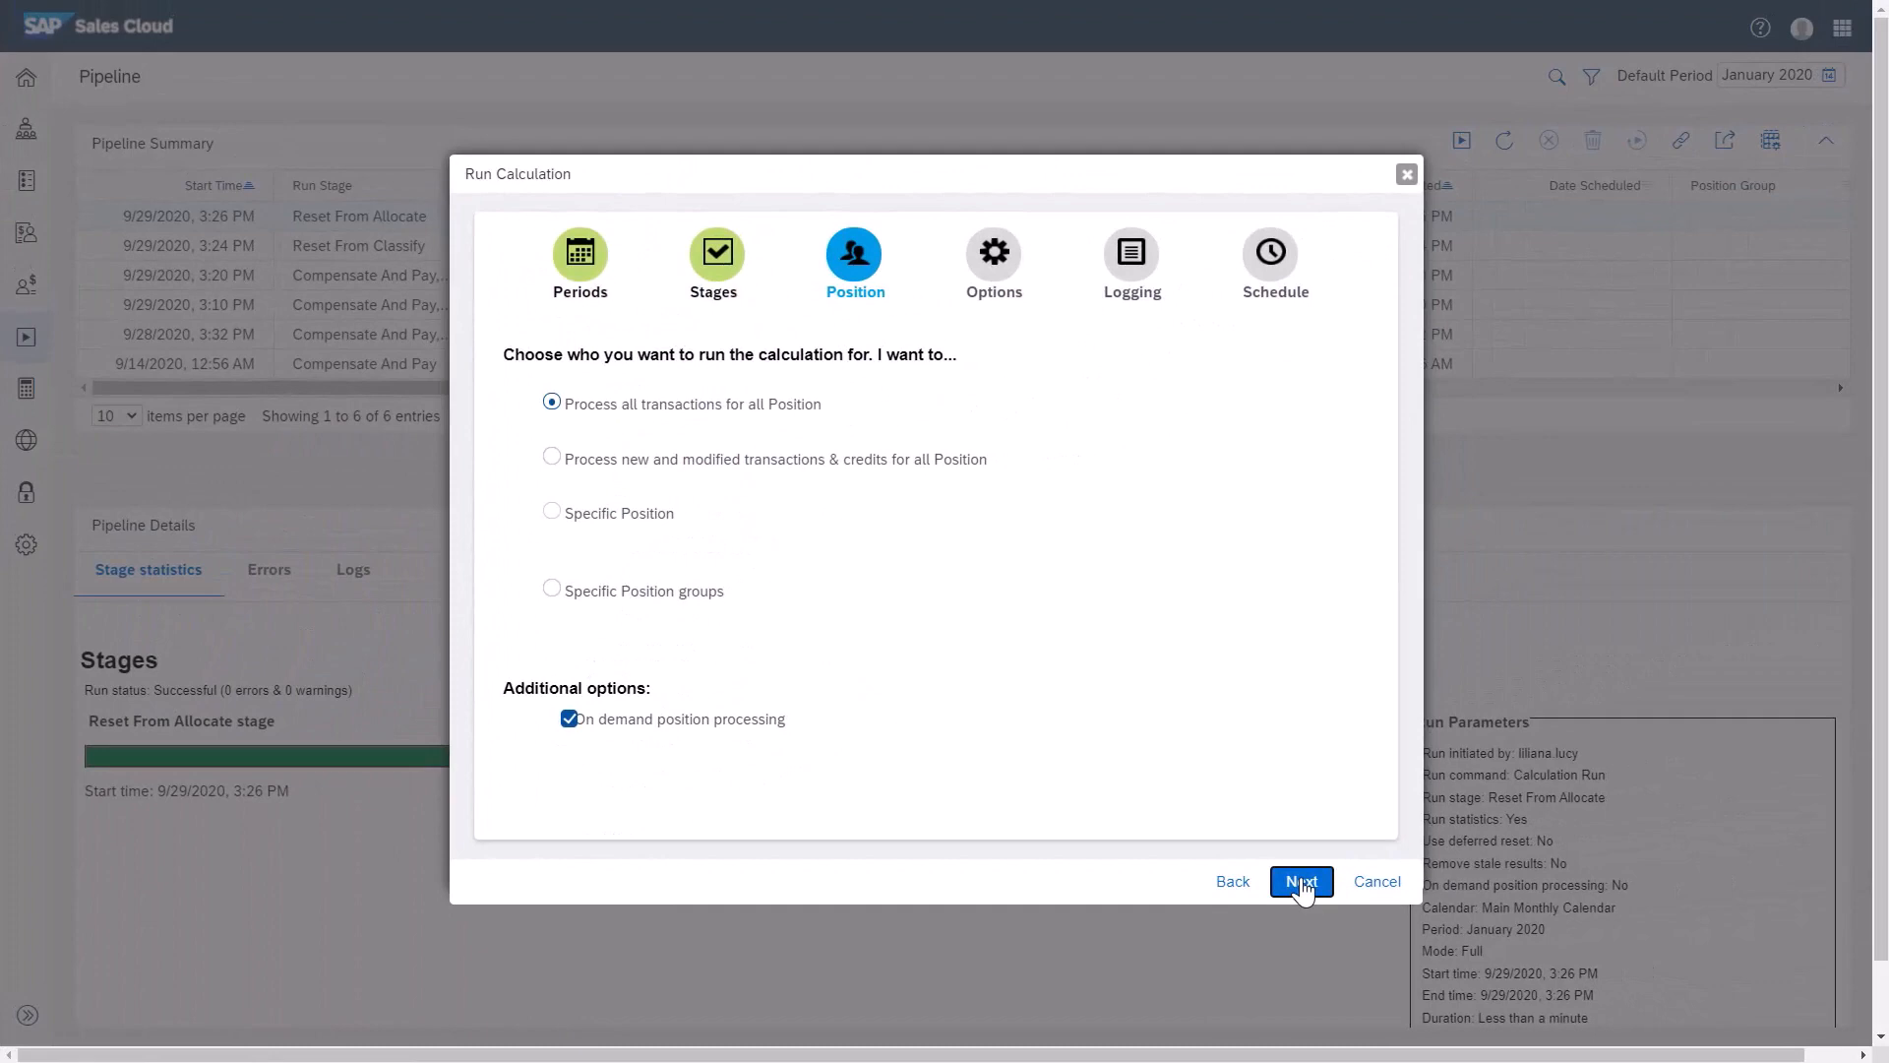
{"action": "left_click", "coordinate": [1301, 881]}
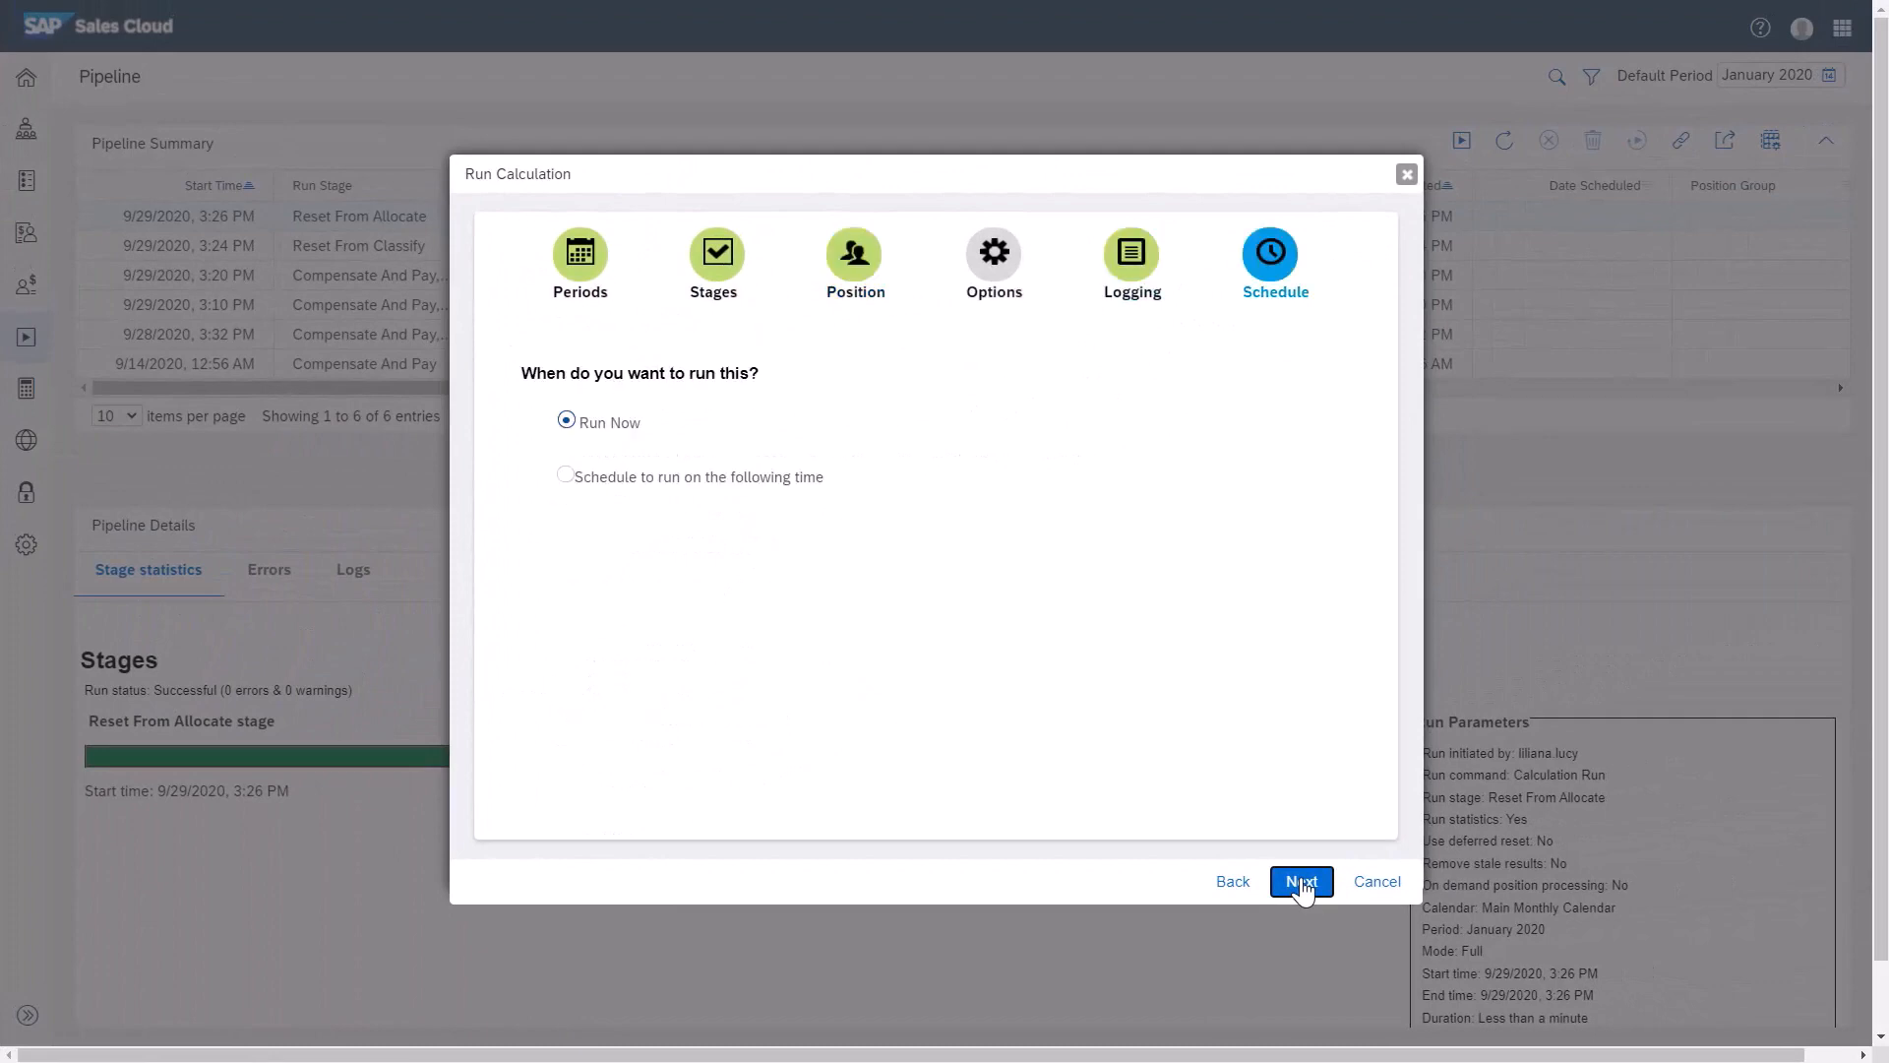
{"action": "left_click", "coordinate": [1300, 882]}
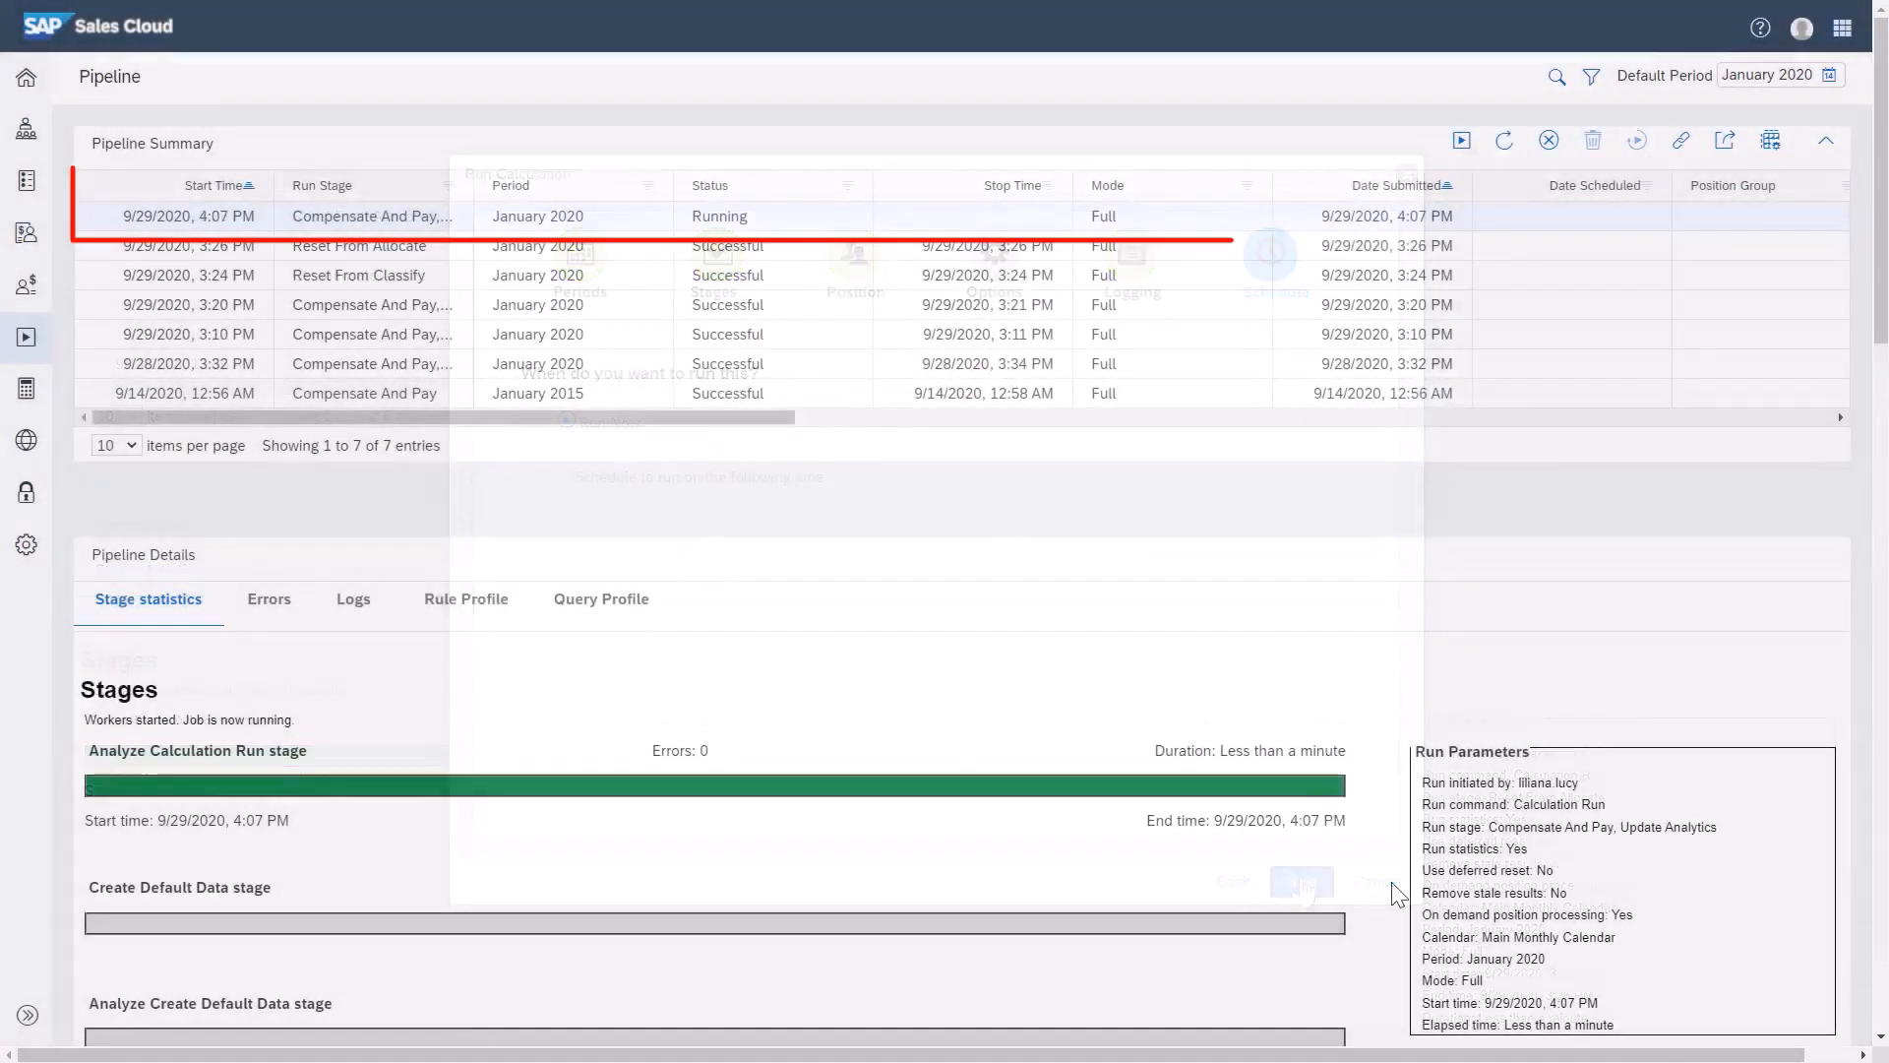